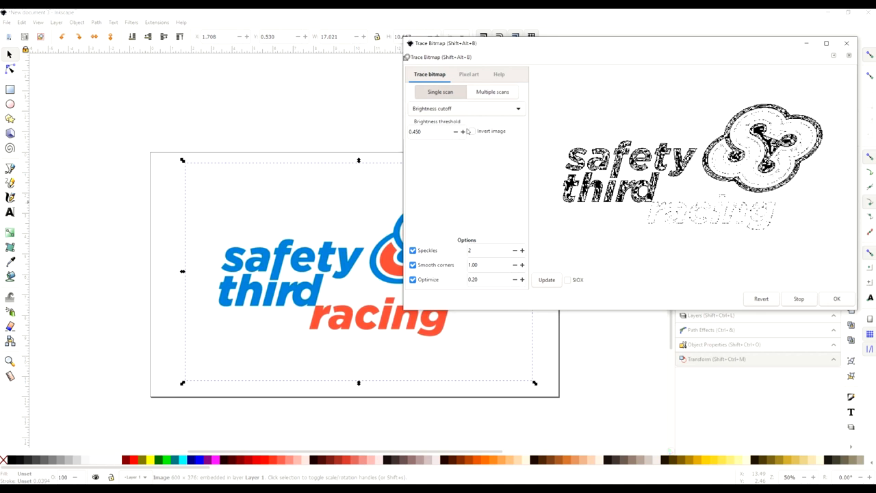
# - Trace the logo bitmap at a 0.850 brightness threshold into a black vector copy
pyautogui.click(463, 132)
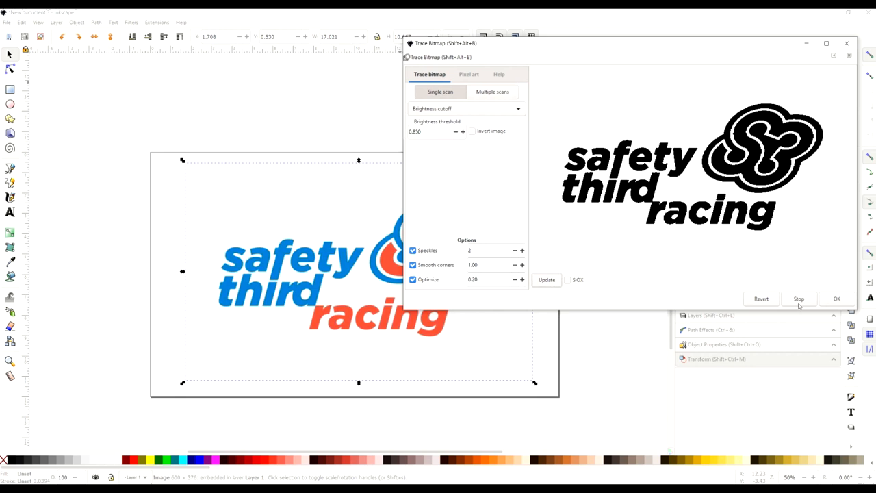
pyautogui.moveTo(500, 156)
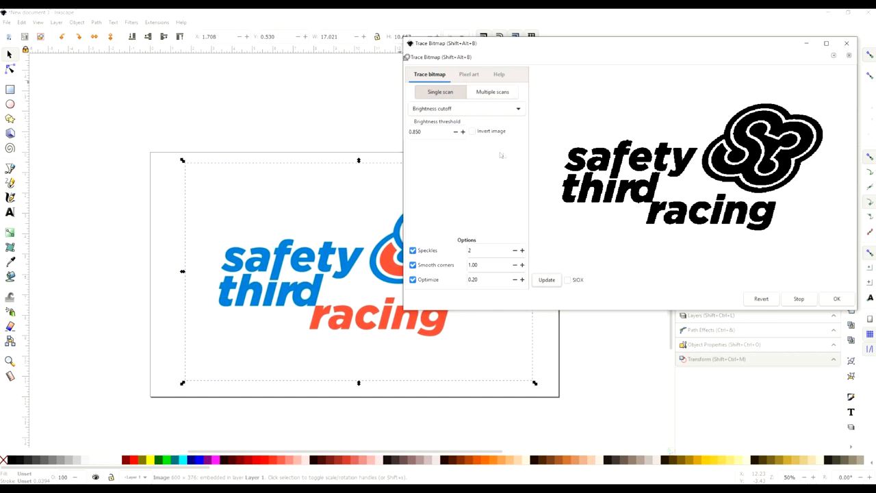
pyautogui.click(547, 279)
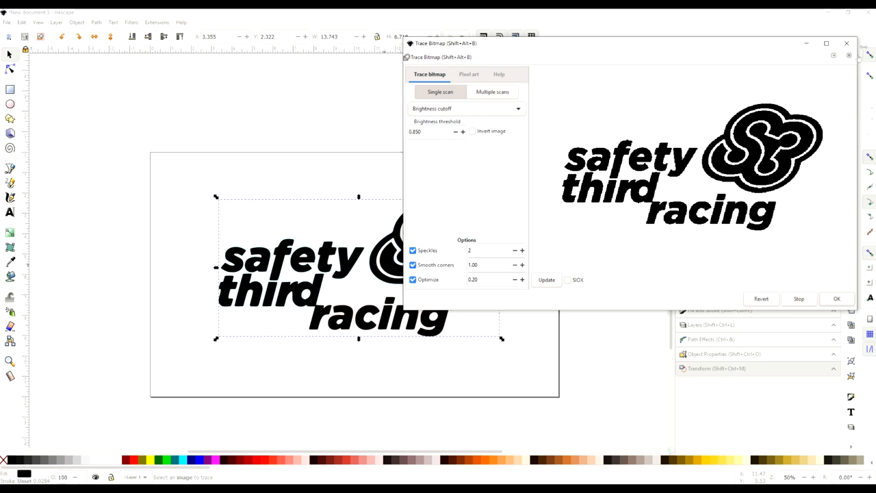
# - Give the traced logo no fill and a flat black 0.001 in stroke
pyautogui.click(836, 299)
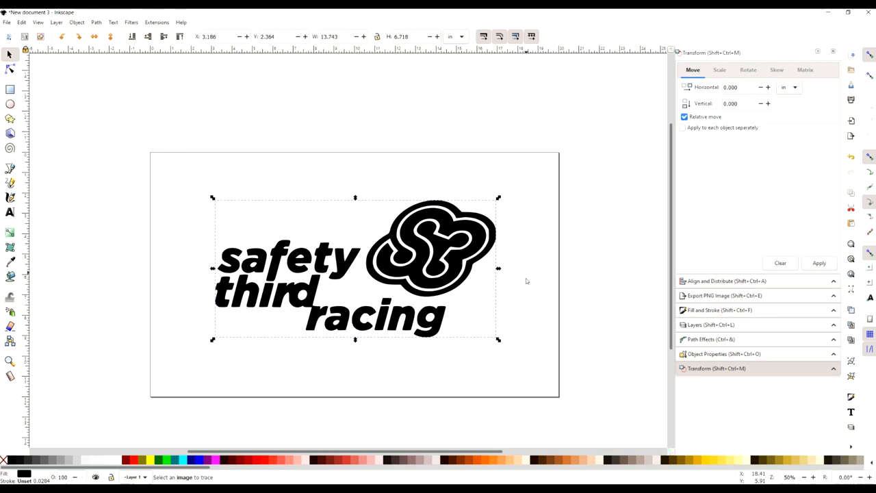
pyautogui.click(720, 311)
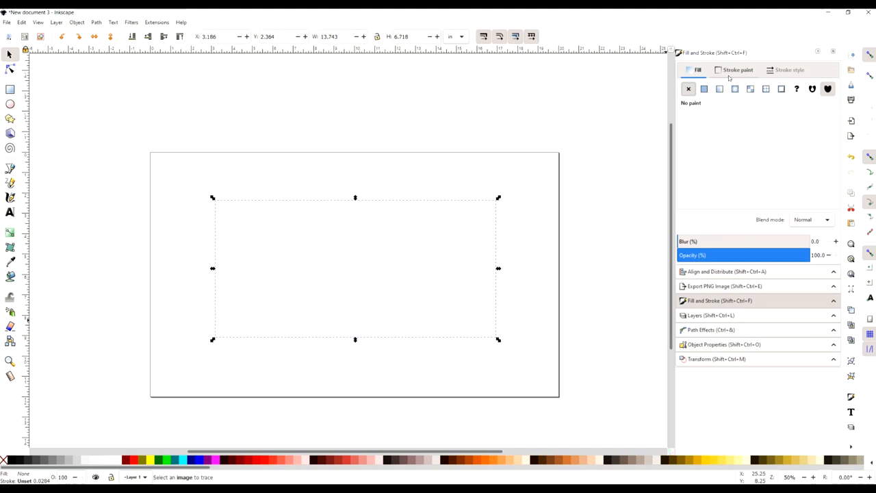
pyautogui.click(789, 69)
pyautogui.write('0.02')
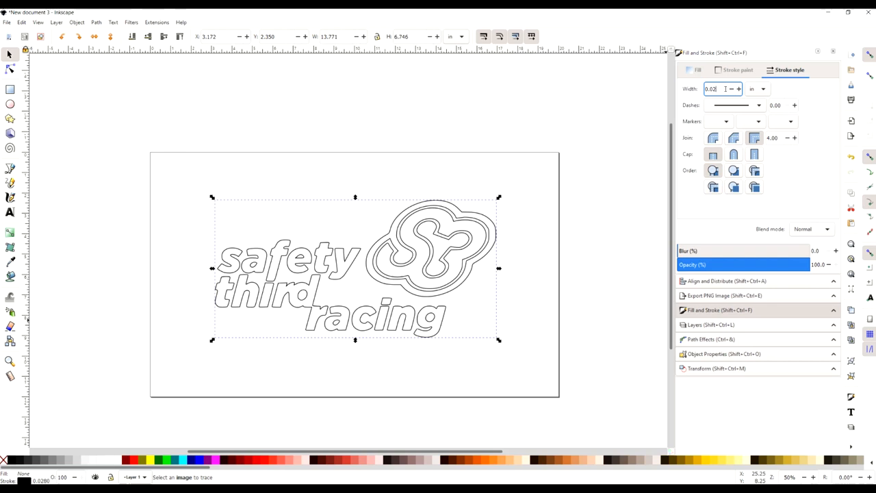
pyautogui.click(737, 70)
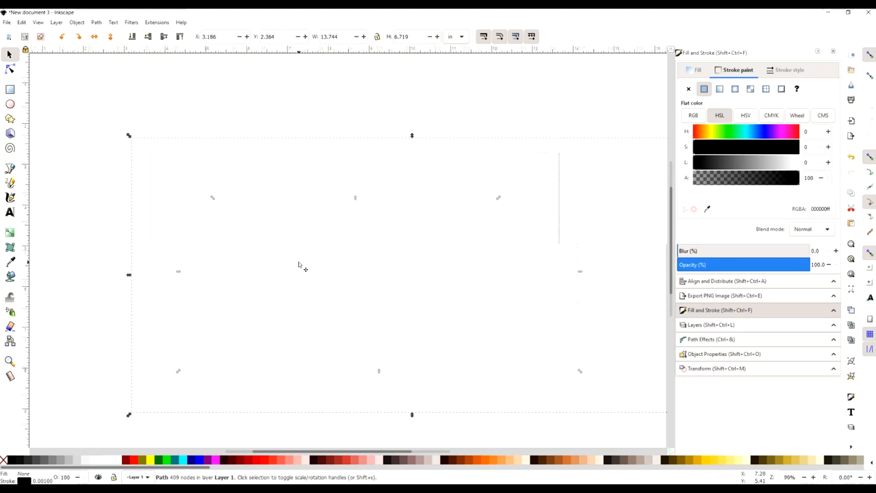
pyautogui.click(789, 69)
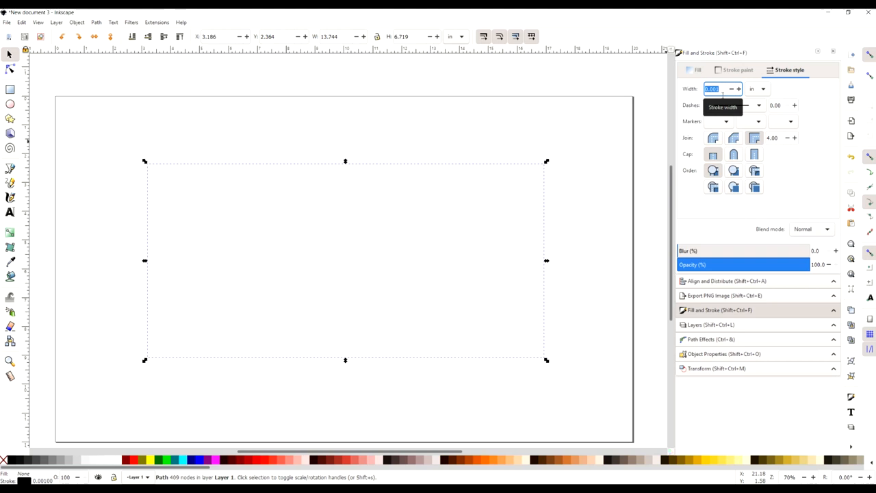
pyautogui.moveTo(435, 234)
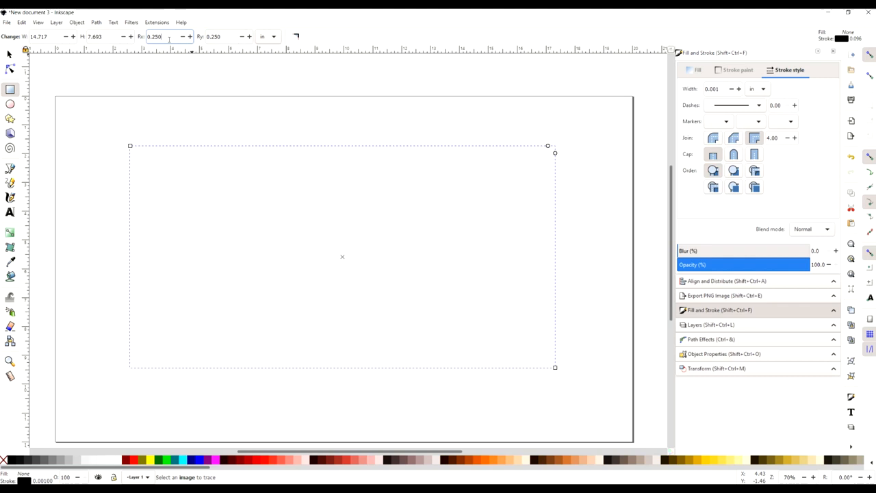
# - Draw a rectangle around the logo with 0.250 Rx and Ry corner radii
pyautogui.click(41, 37)
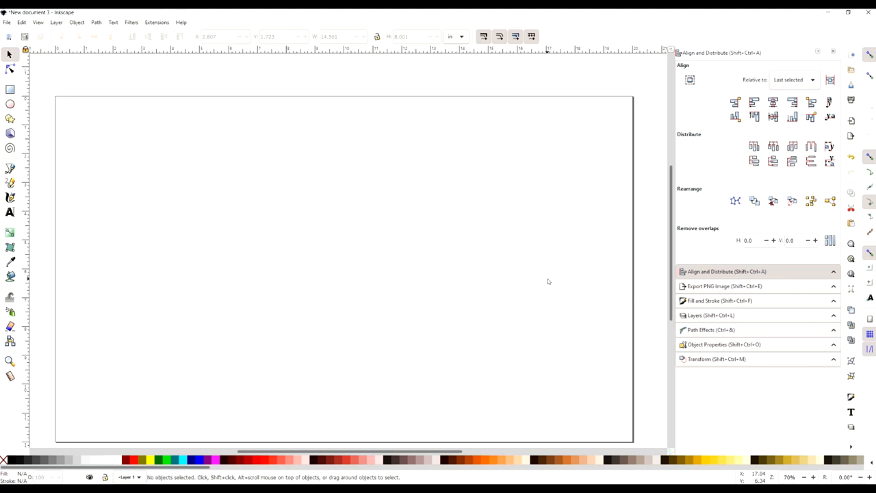
pyautogui.moveTo(601, 266)
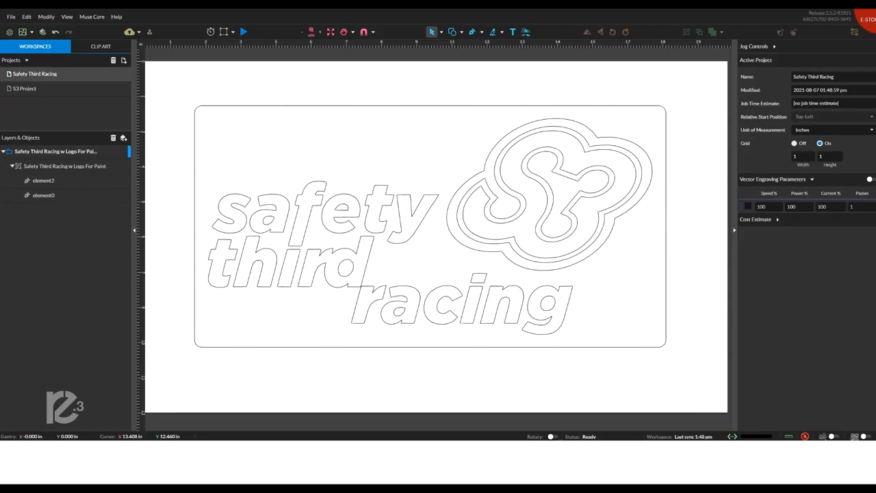
pyautogui.moveTo(356, 245)
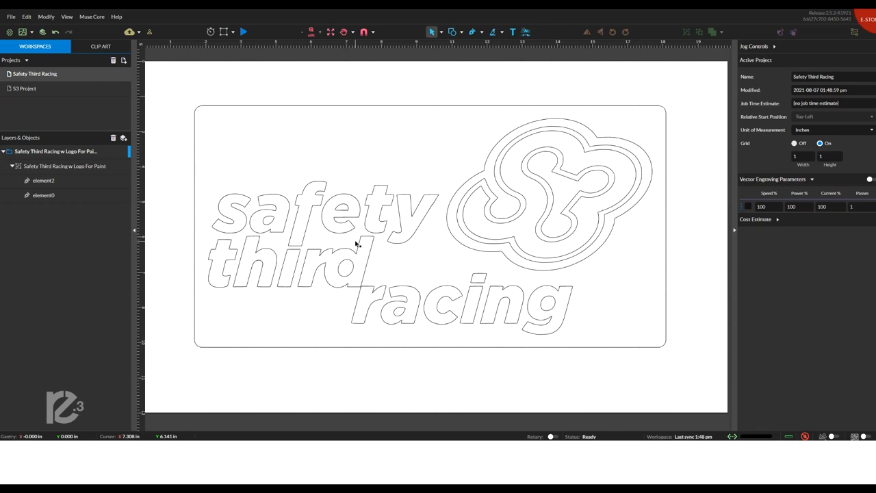
pyautogui.moveTo(441, 126)
pyautogui.write('30')
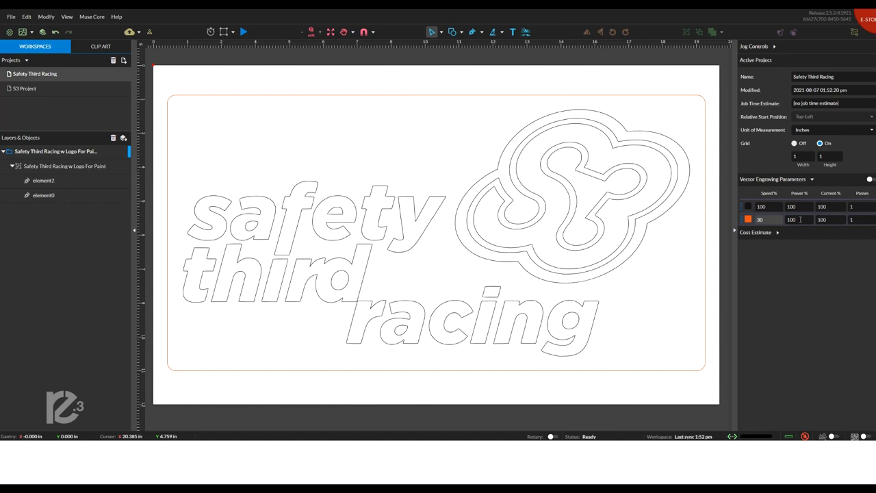
# - Set the black outline row to 15% power with a lower scoring speed
pyautogui.click(761, 206)
pyautogui.write('1')
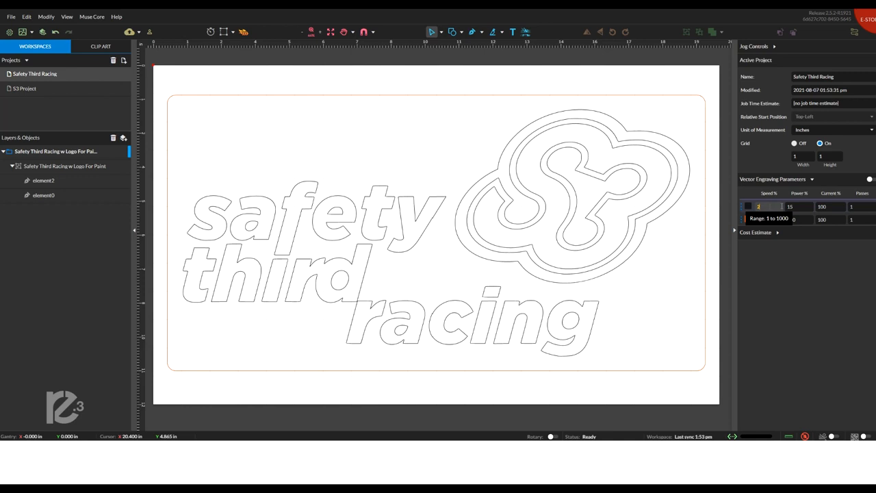
pyautogui.click(43, 180)
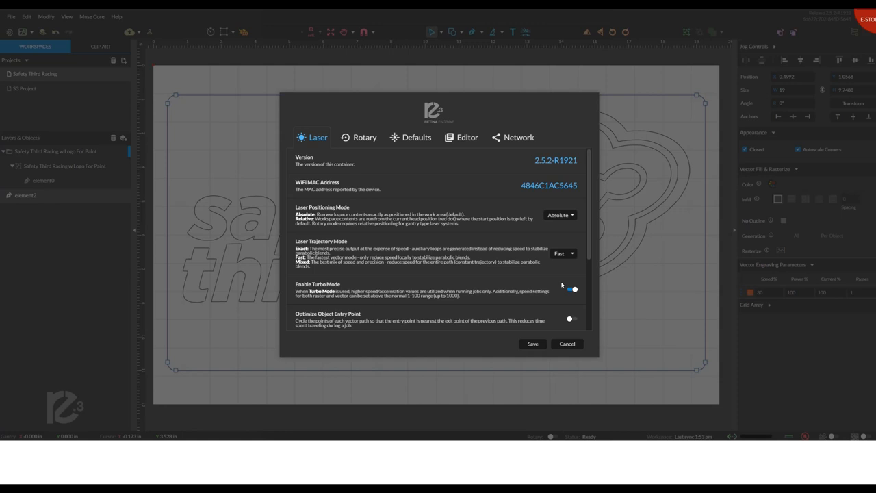
# - Save the laser settings with Turbo Mode enabled
pyautogui.click(567, 344)
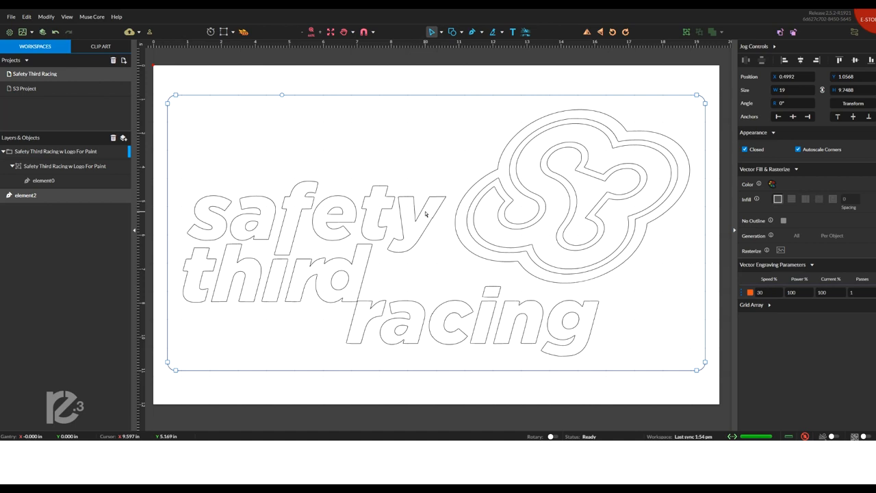